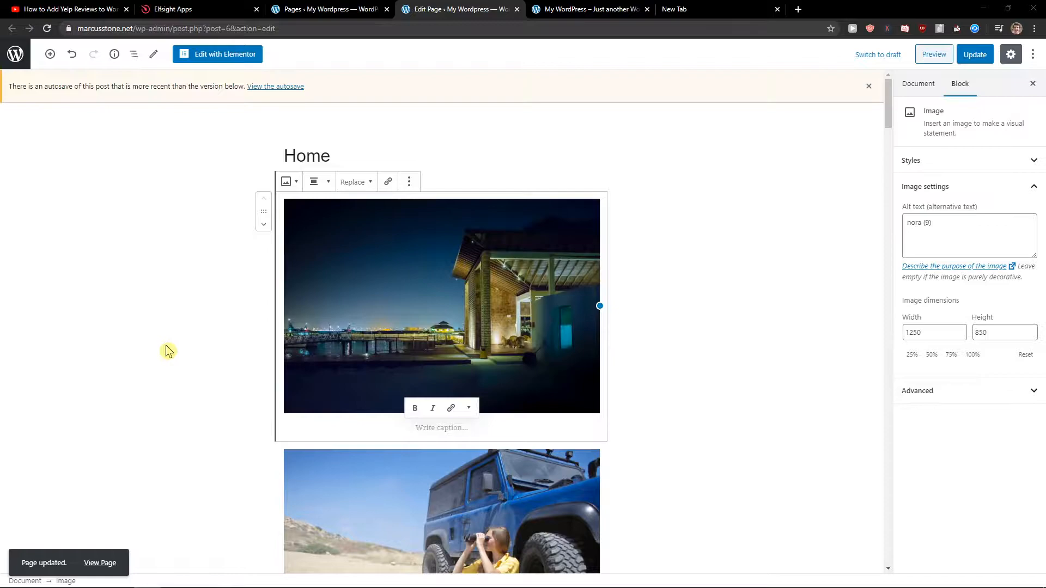
Switch to the Elfsight browser tab showing the Elfsight widgets homepage.
{"action": "left_click", "coordinate": [66, 9]}
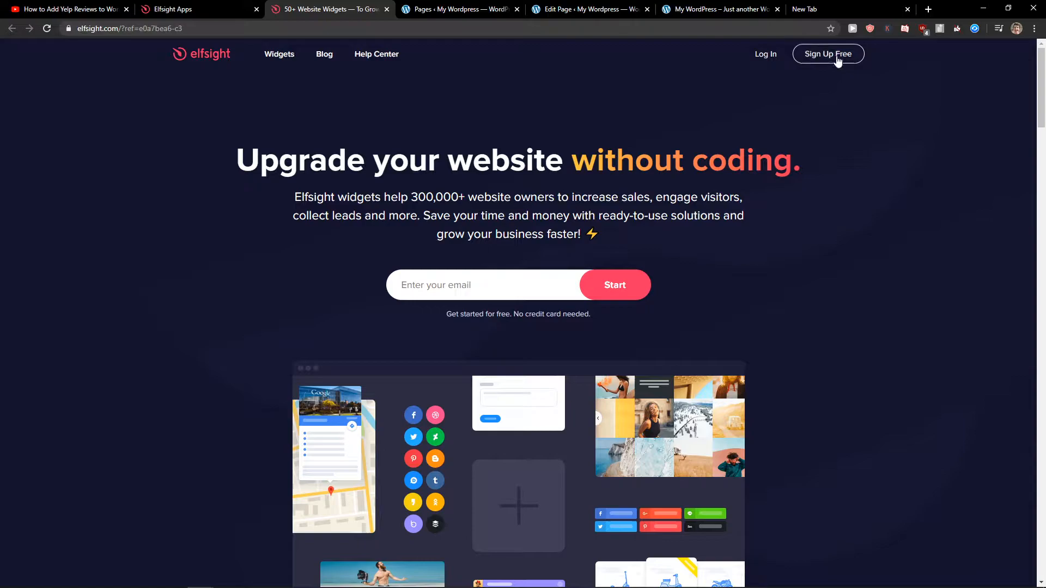
Start a free Elfsight sign-up to create a Photo Gallery widget.
{"action": "left_click", "coordinate": [827, 54]}
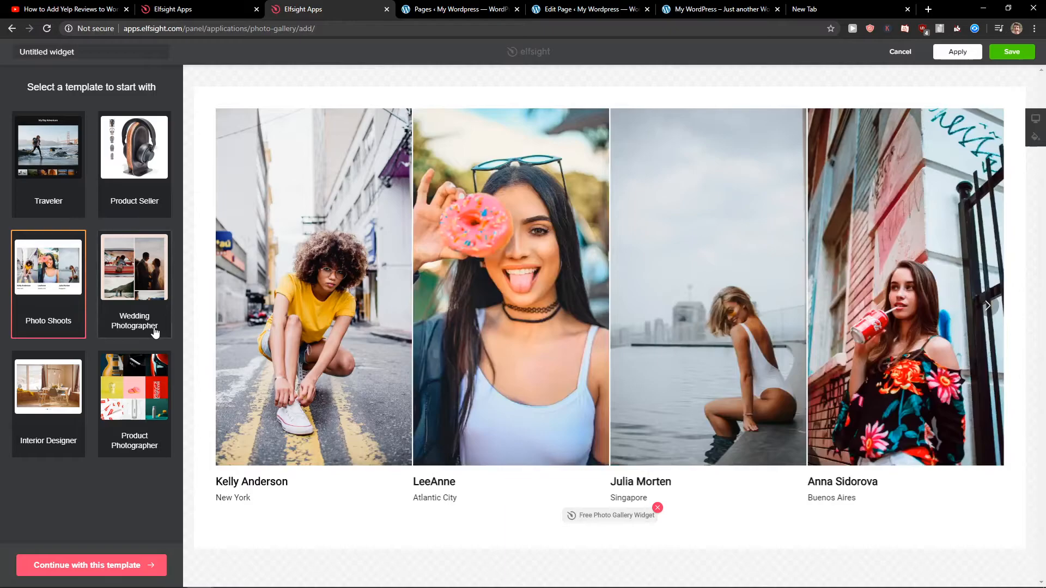
Continue with the My Big Adventure template and open the Layout options.
{"action": "left_click", "coordinate": [48, 147]}
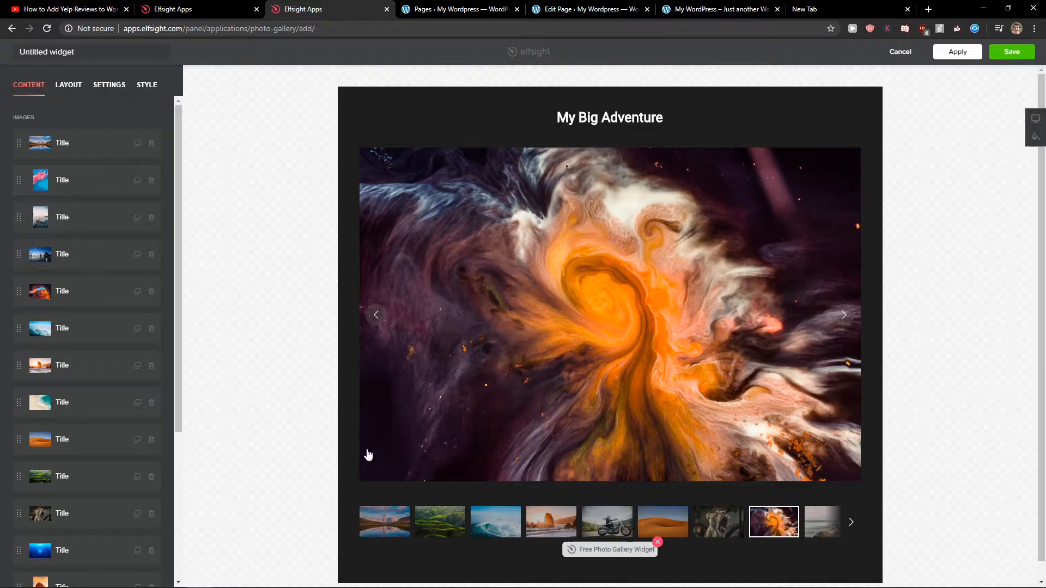
{"action": "left_click", "coordinate": [68, 85]}
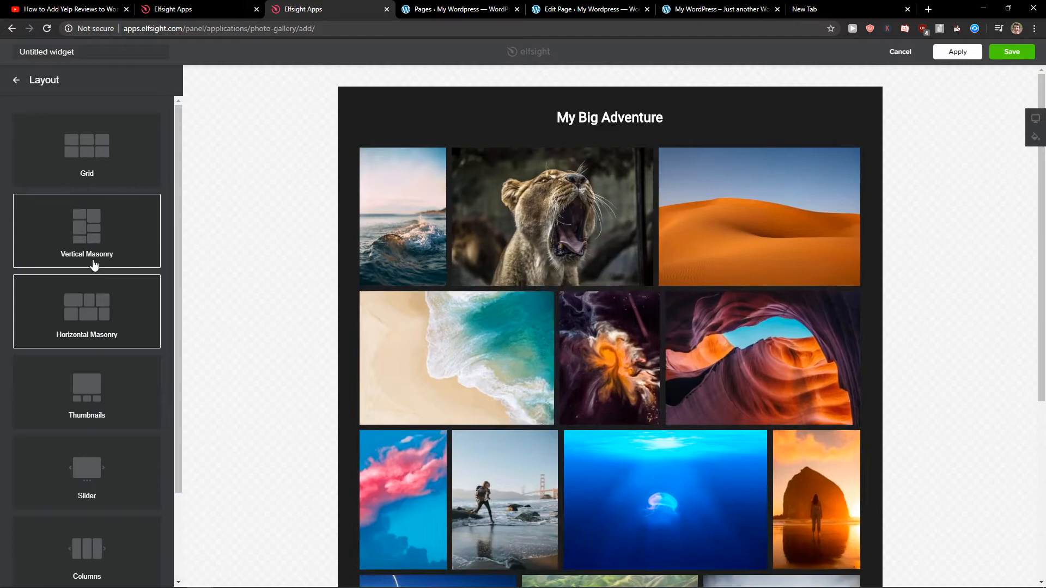
Apply the Vertical Masonry layout and save the gallery widget.
{"action": "left_click", "coordinate": [109, 85]}
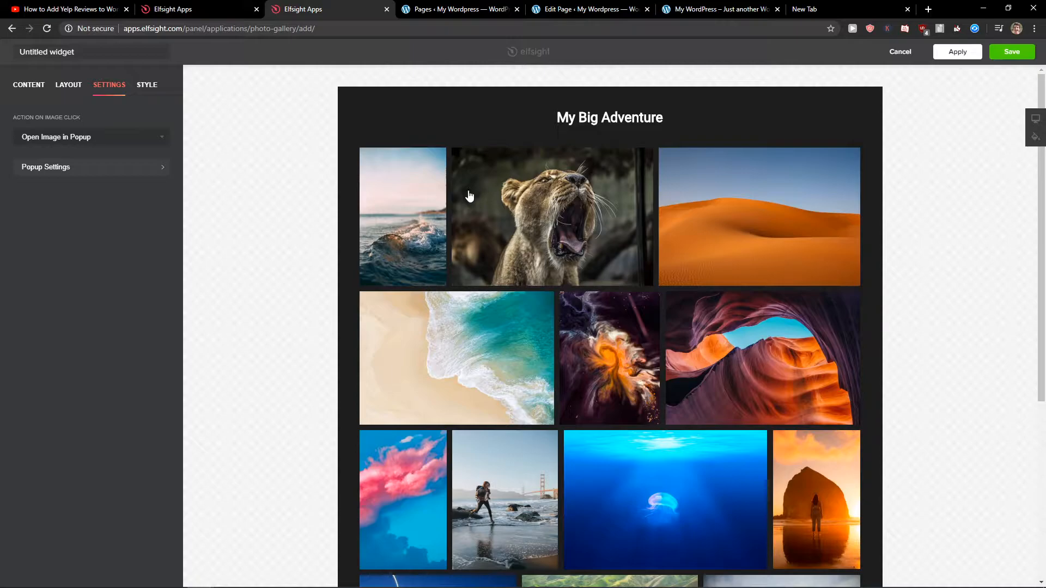
{"action": "left_click", "coordinate": [194, 8]}
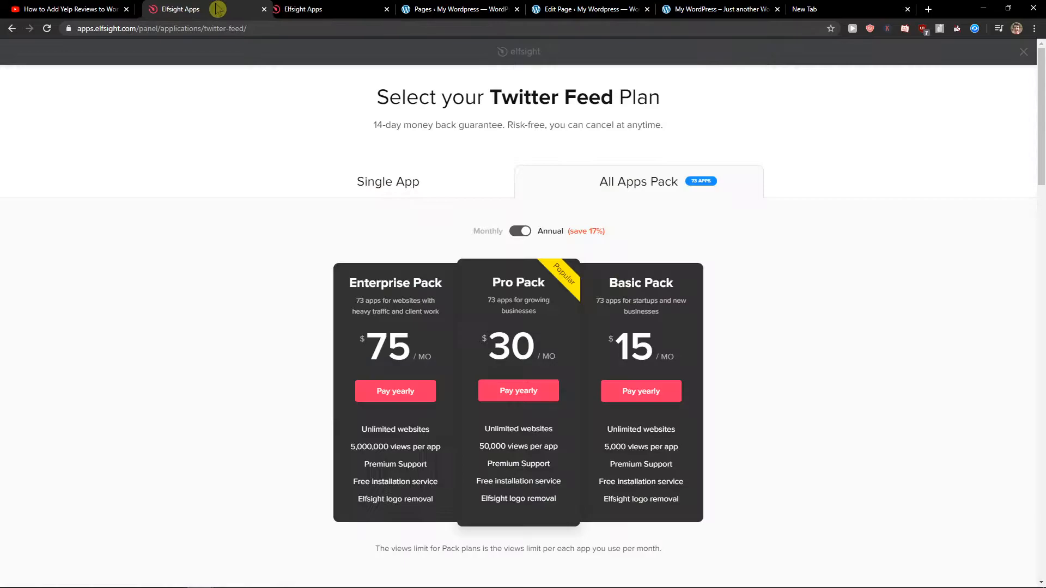
Switch the plan page to Single App pricing, showing the free Lite plan.
{"action": "left_click", "coordinate": [387, 182]}
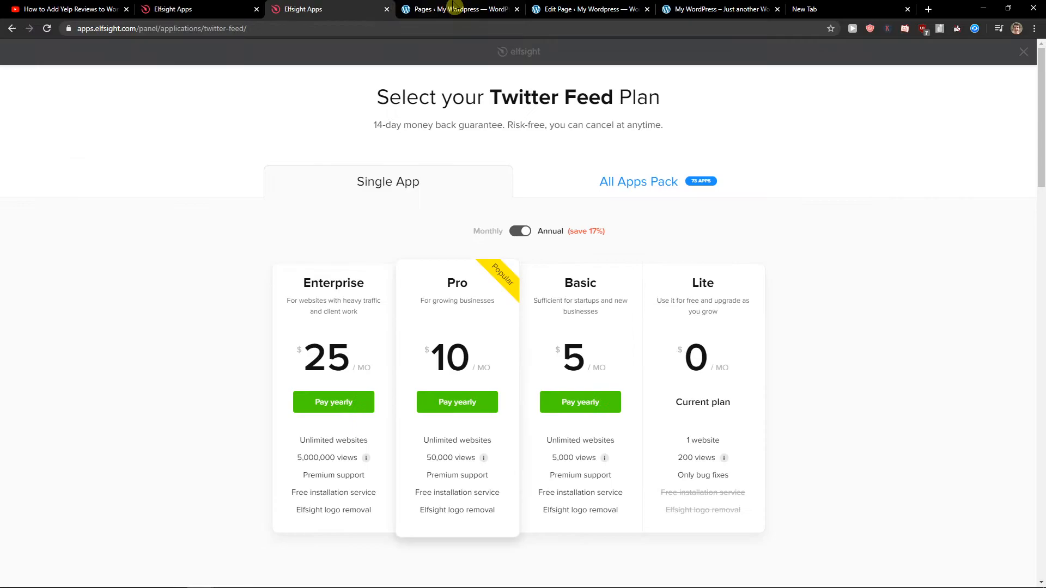
Return to the WordPress Pages list and open the Home page in the editor.
{"action": "left_click", "coordinate": [458, 10]}
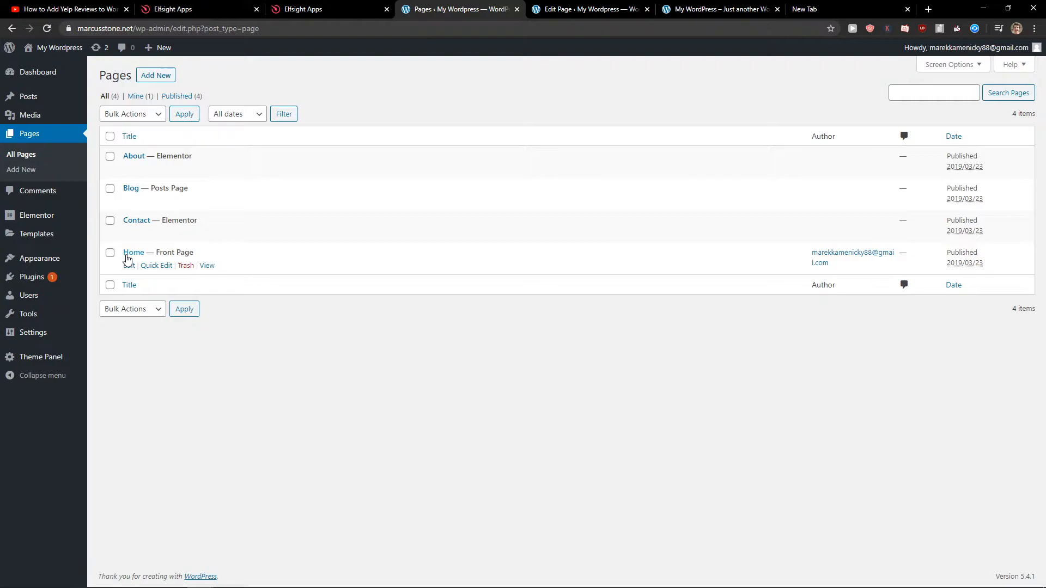
{"action": "left_click", "coordinate": [133, 252]}
{"action": "type", "text": "html"}
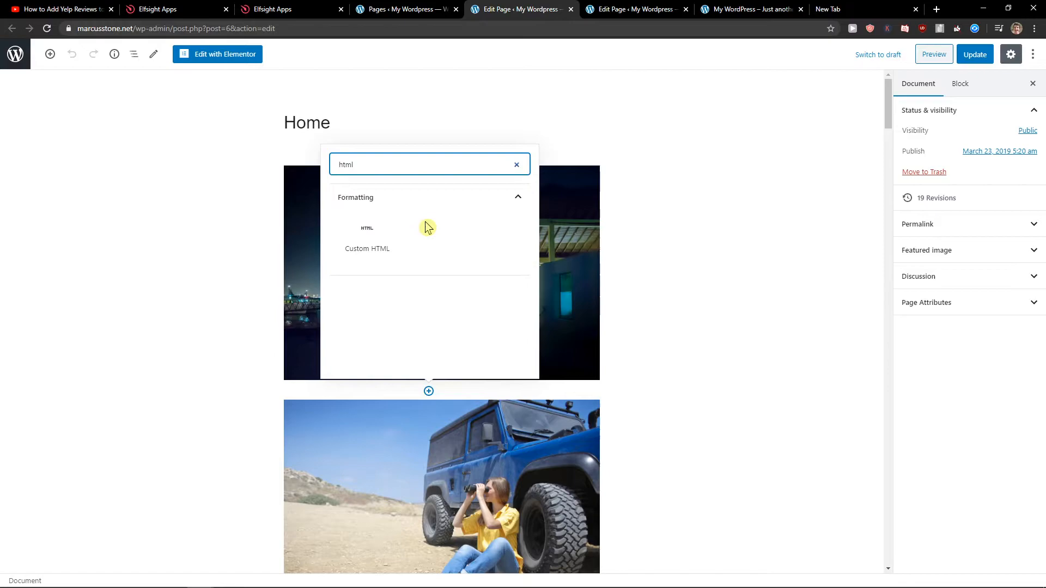
Add a Custom HTML block and paste in the Elfsight gallery embed code.
{"action": "left_click", "coordinate": [366, 238]}
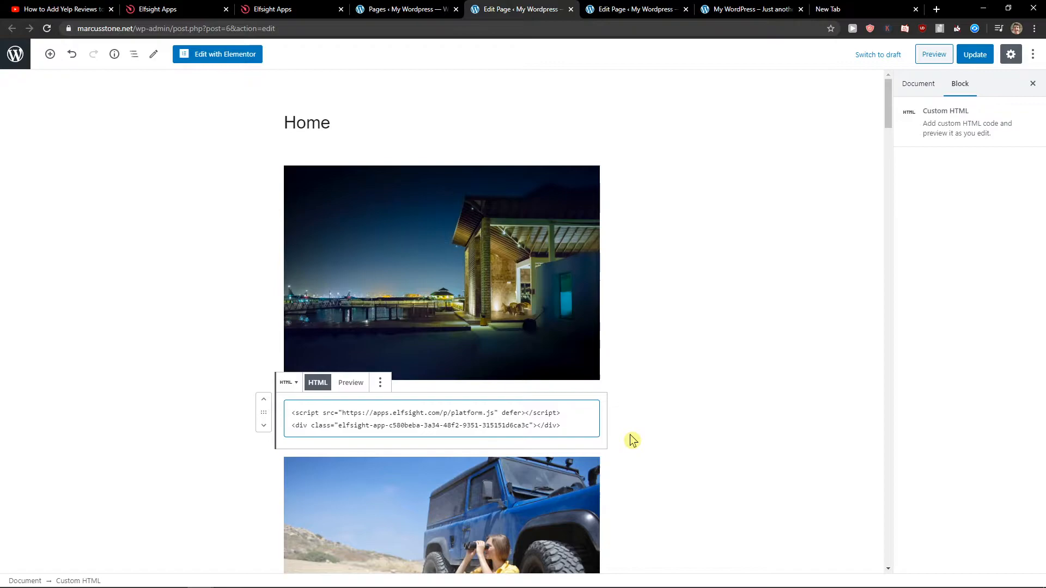
{"action": "left_click", "coordinate": [933, 54]}
{"action": "type", "text": "colu"}
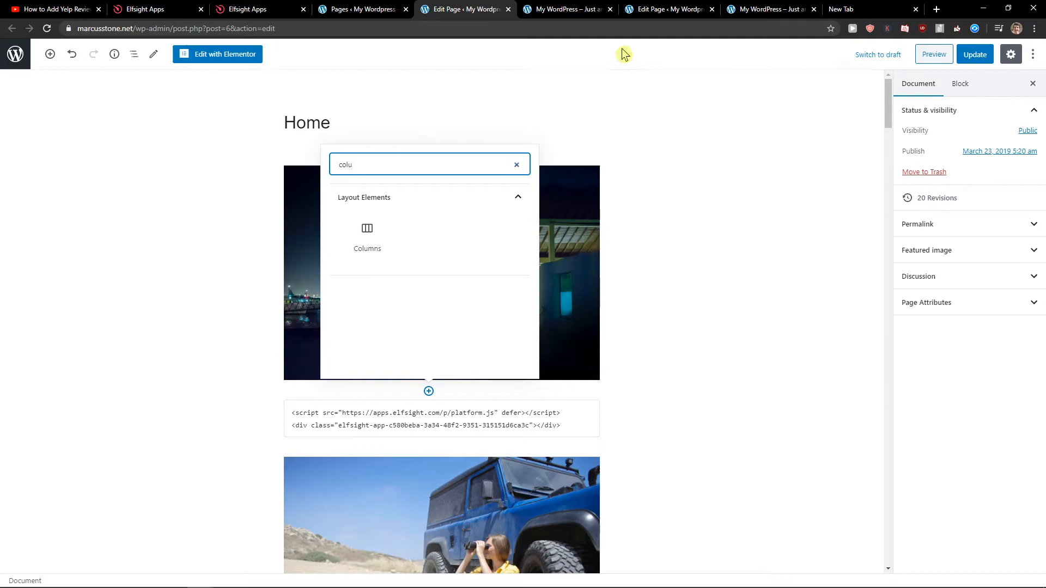
Insert a three-column Columns block and select its third column.
{"action": "left_click", "coordinate": [366, 228]}
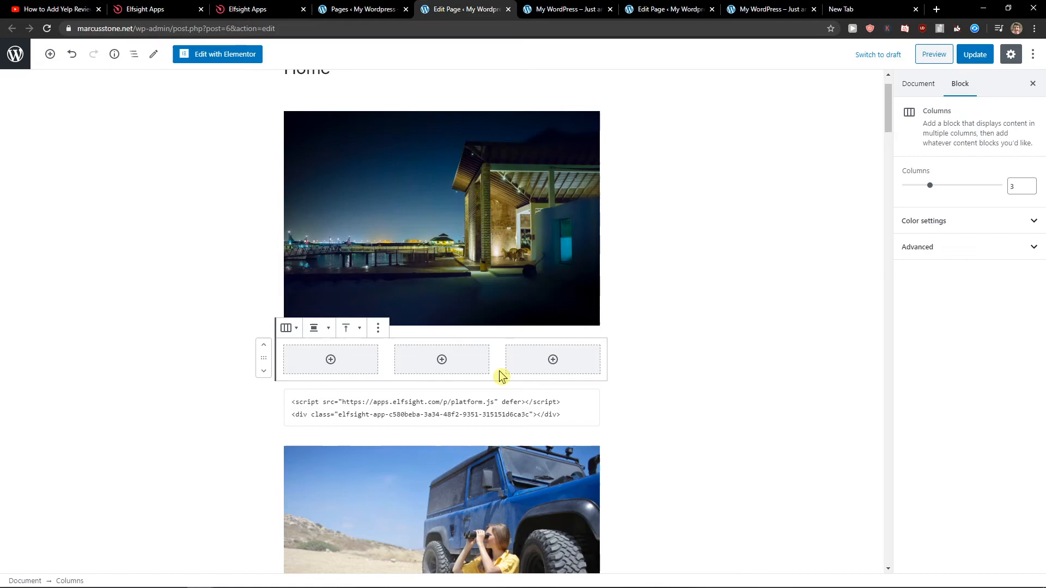
{"action": "left_click", "coordinate": [553, 359]}
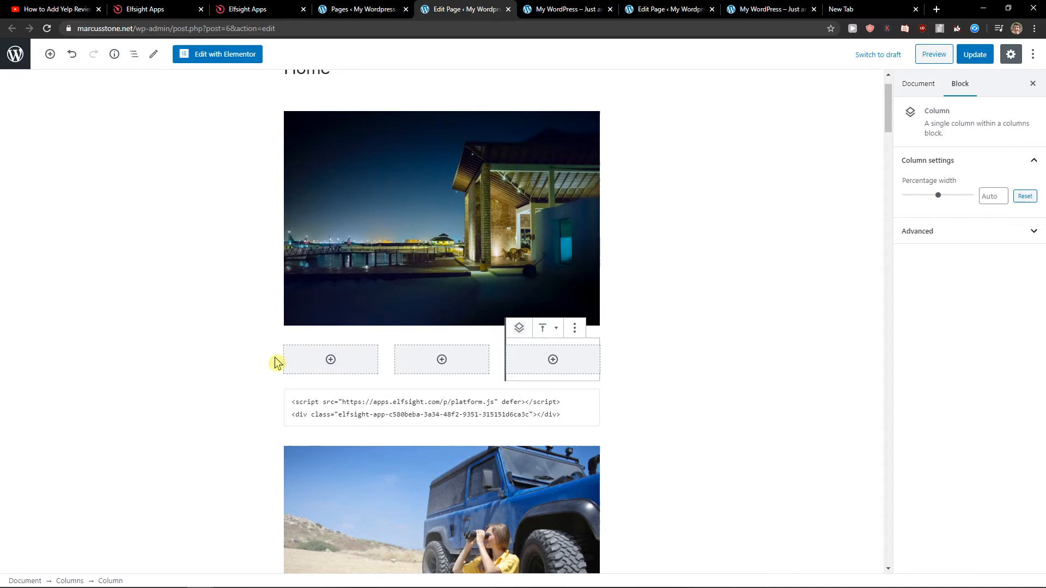
Select the Custom HTML embed block and preview the Home page.
{"action": "left_click", "coordinate": [430, 353]}
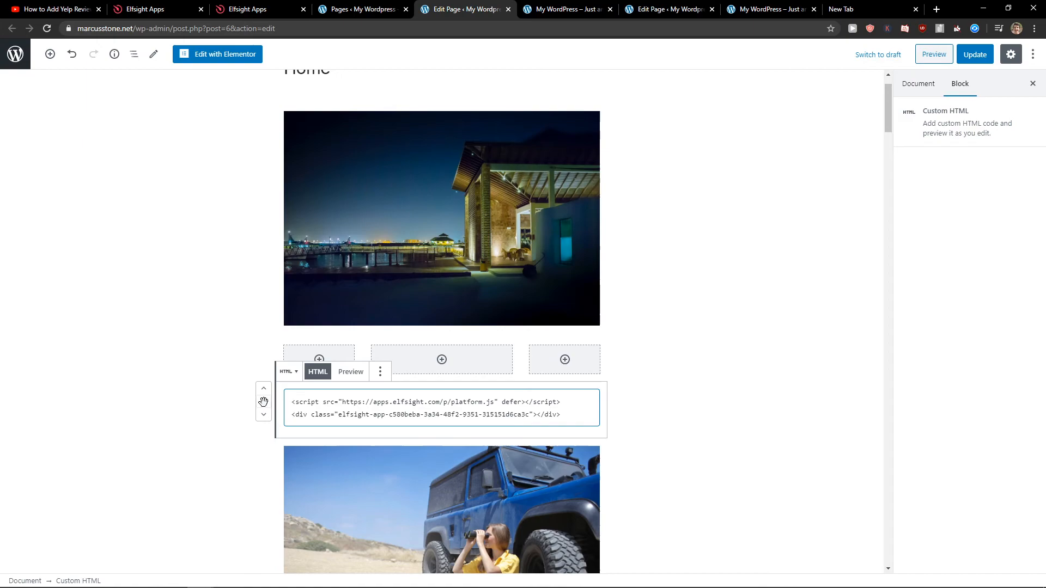
{"action": "left_click", "coordinate": [564, 9]}
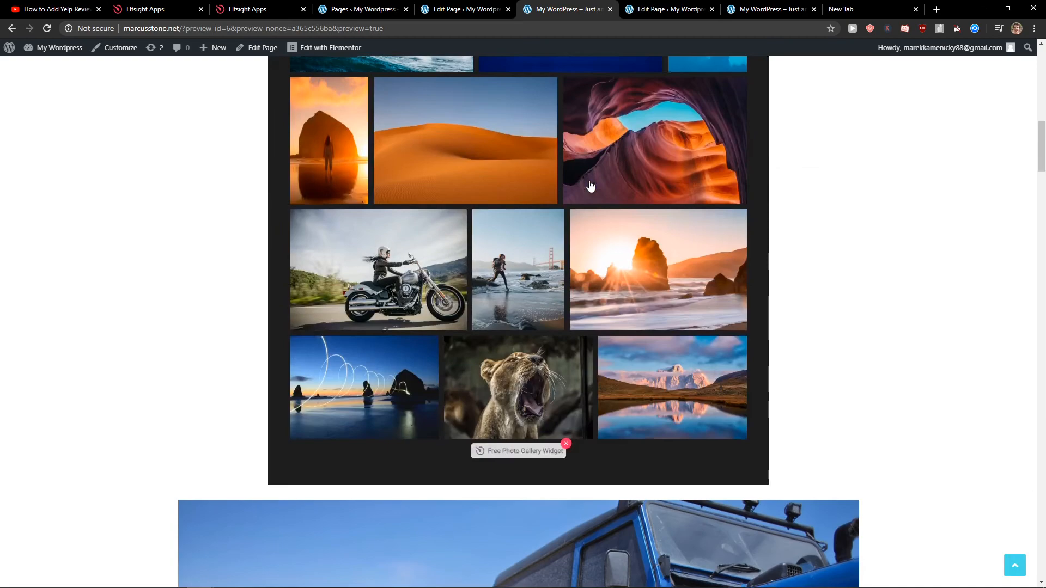